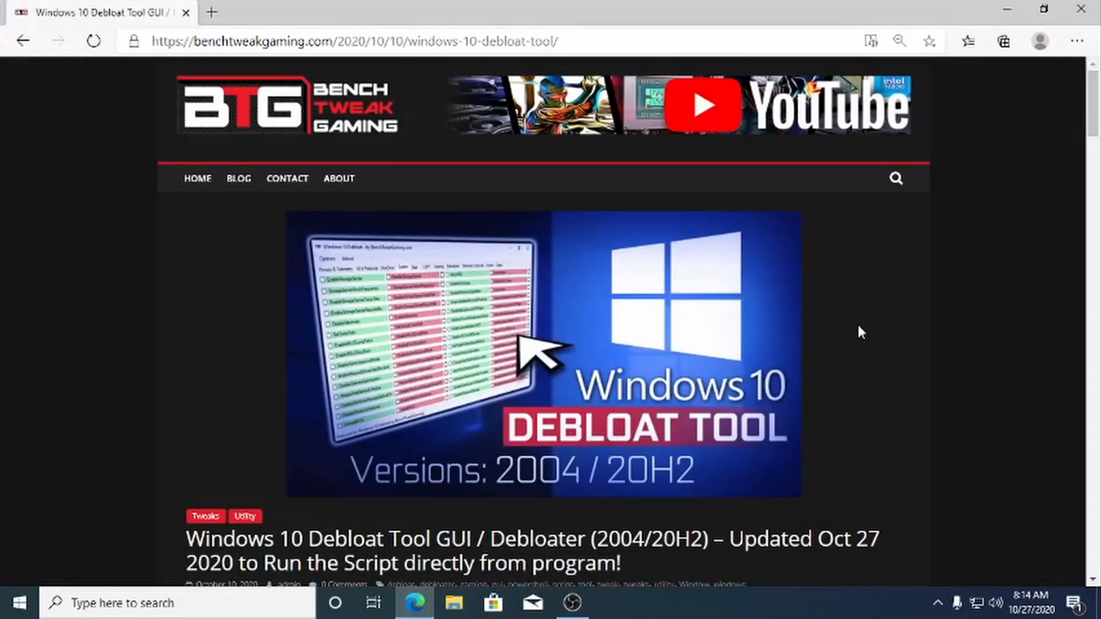
Scroll the BenchTweakGaming article down to the W10Debloat.zip download link.
scroll(down, 3)
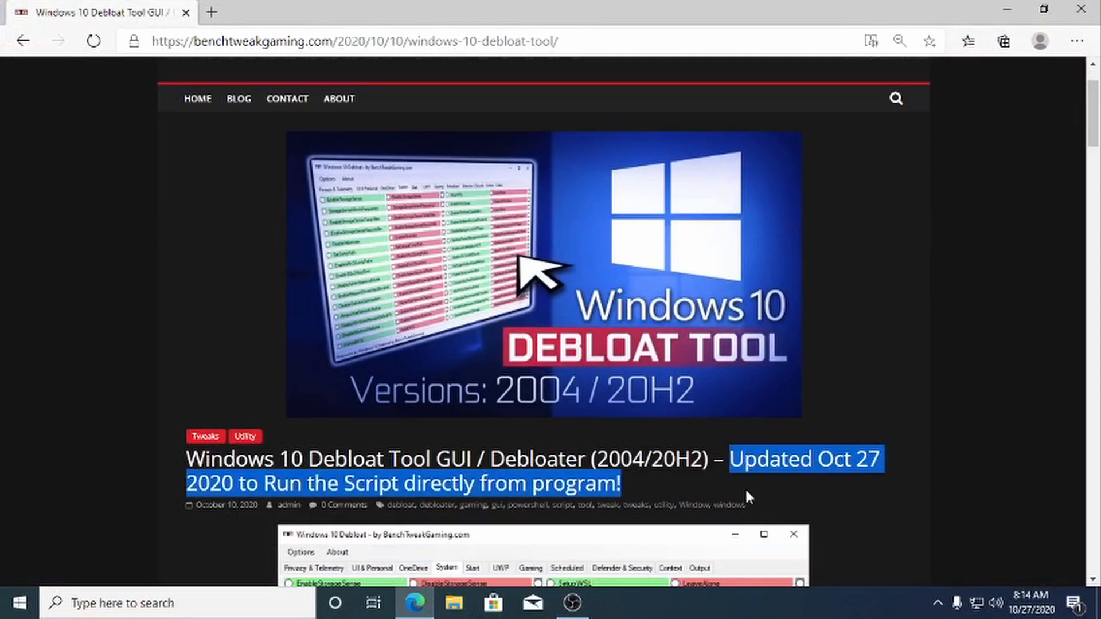
mouse_move(682, 494)
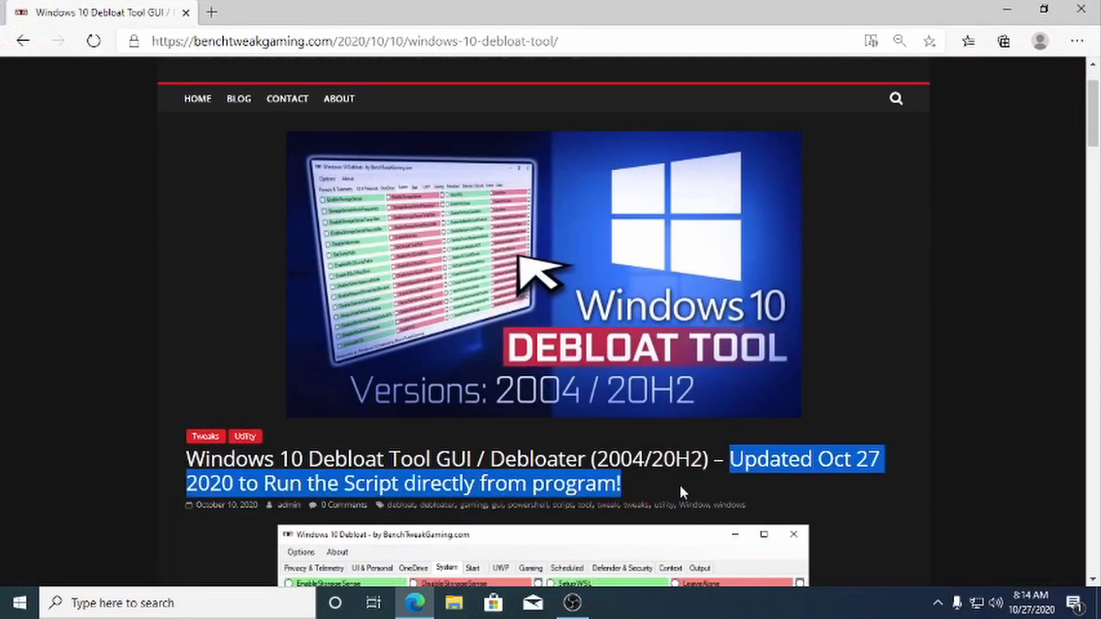
scroll(down, 3)
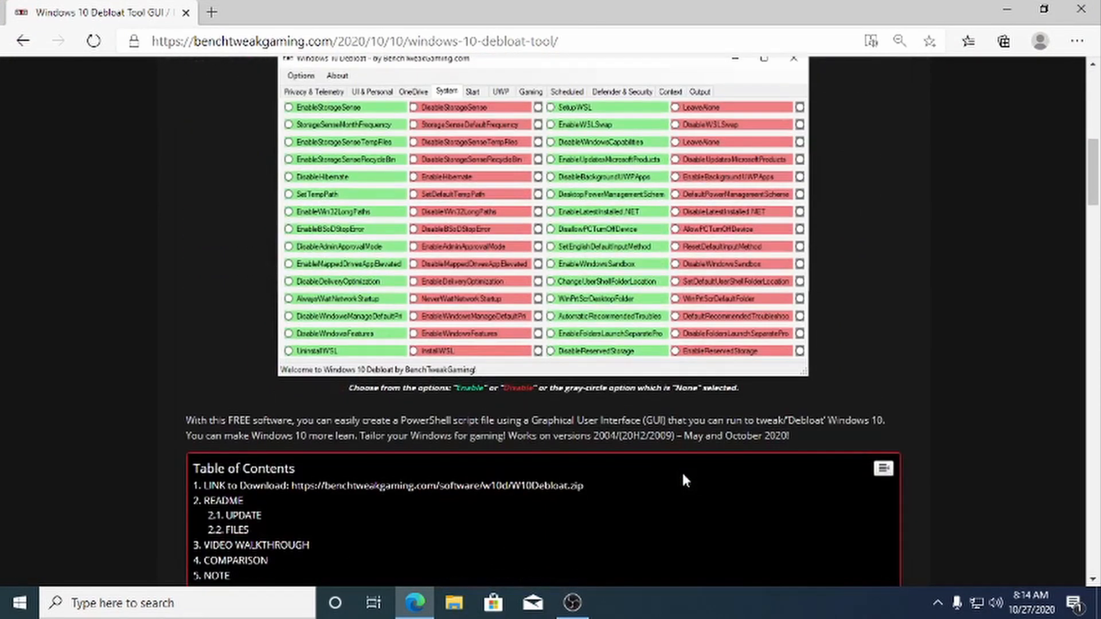
scroll(down, 3)
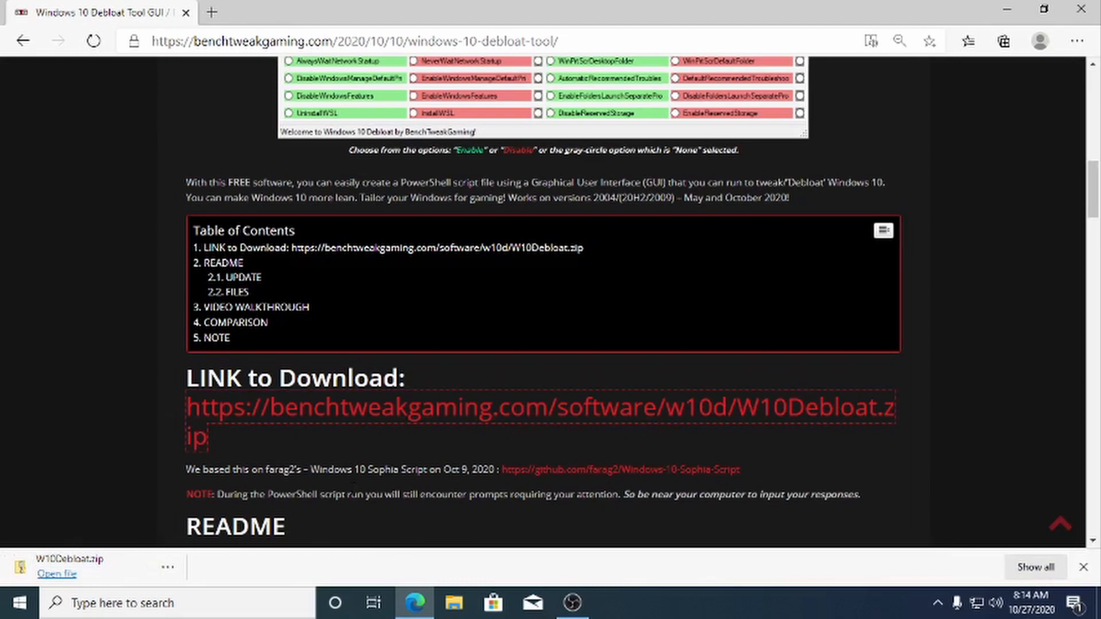
mouse_move(51, 582)
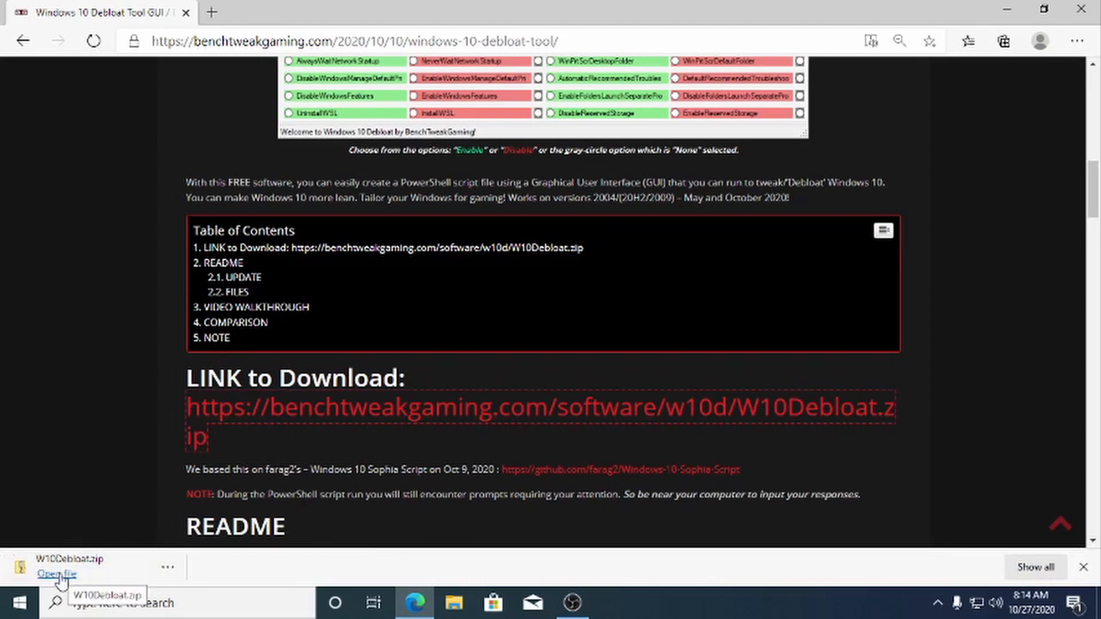
Extract the W10Debloat folder from the downloaded zip onto the desktop and close the archive window.
click(55, 571)
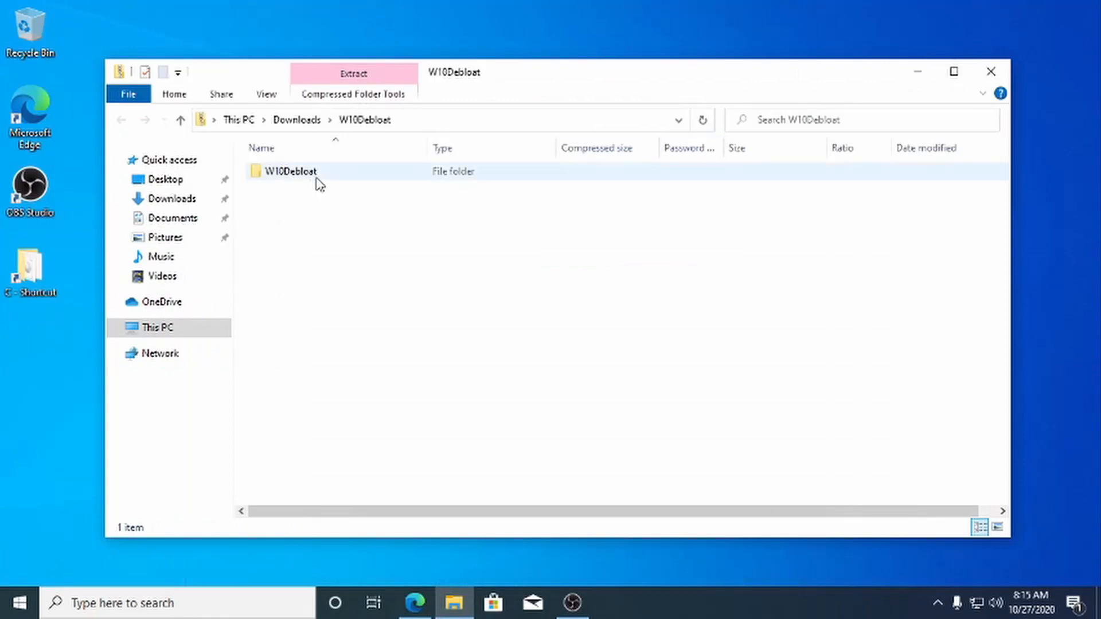
drag(285, 171, 56, 387)
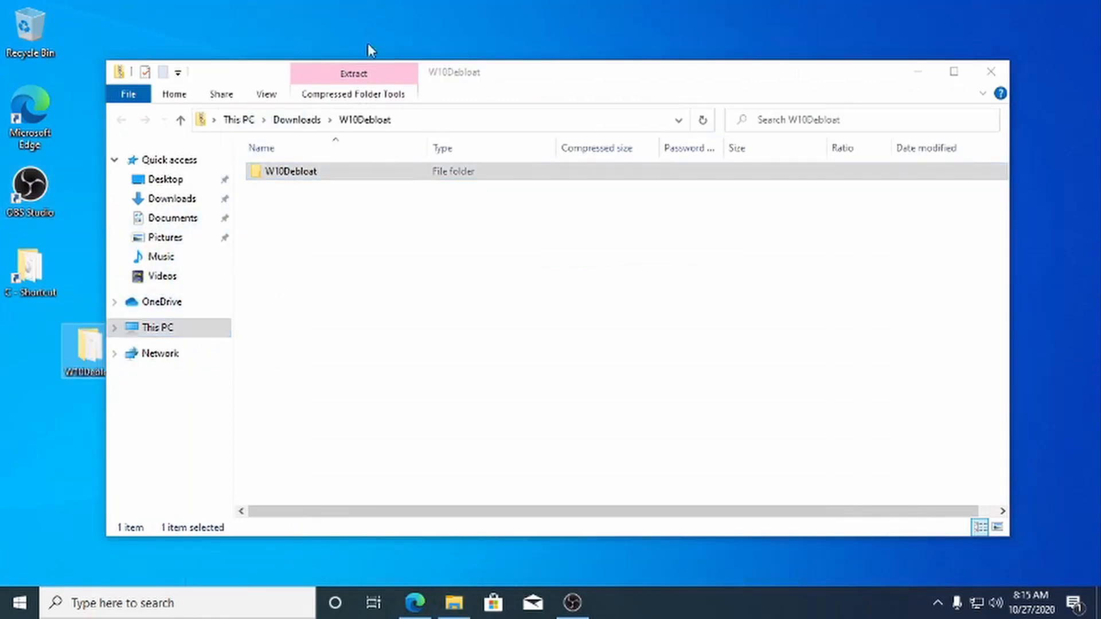
click(991, 71)
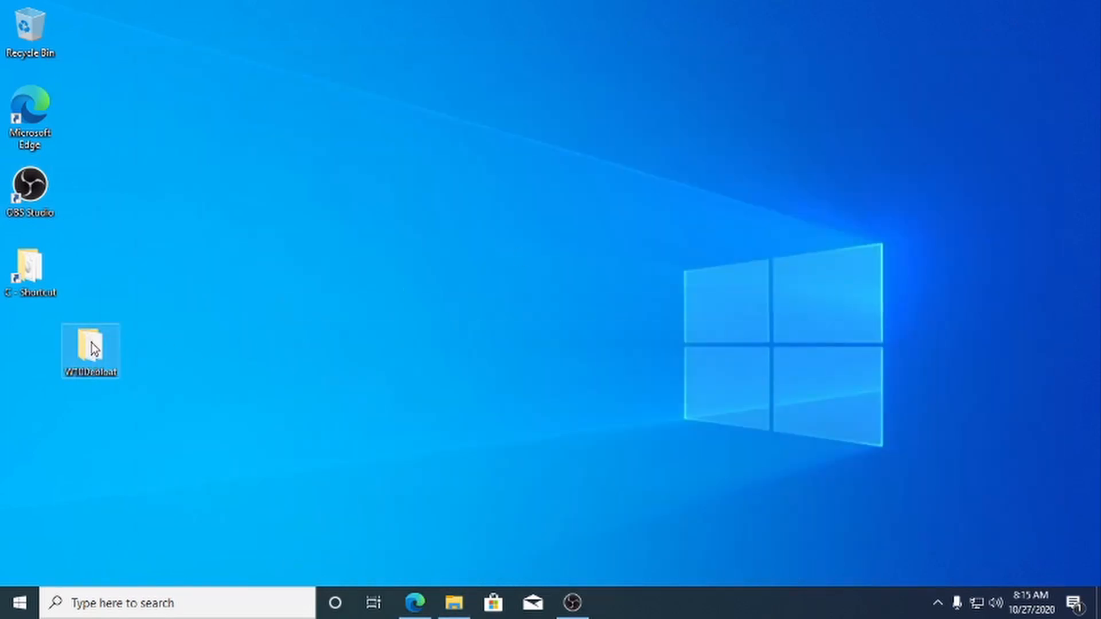
Launch Windows10Debloat.exe from the W10Debloat folder, choosing Run anyway at the SmartScreen warning.
double_click(88, 346)
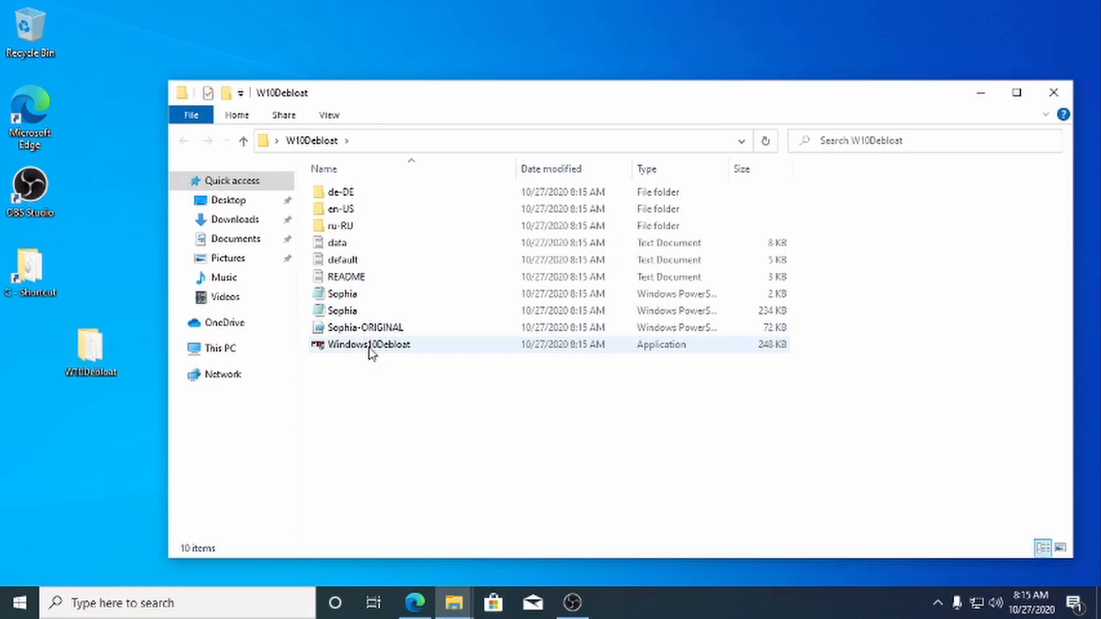
click(366, 344)
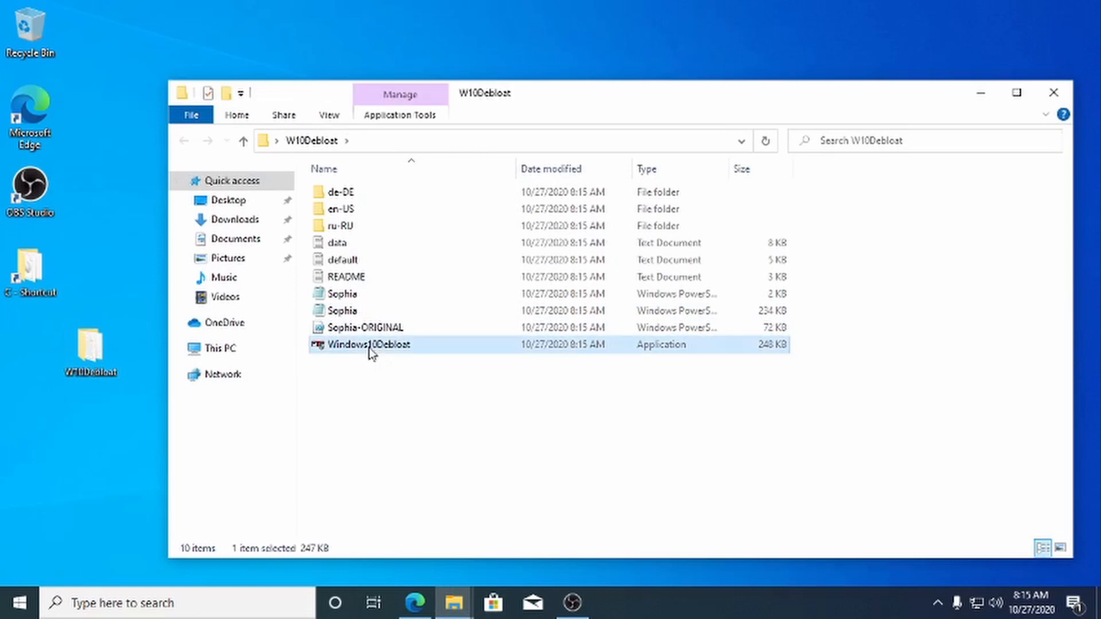
double_click(367, 345)
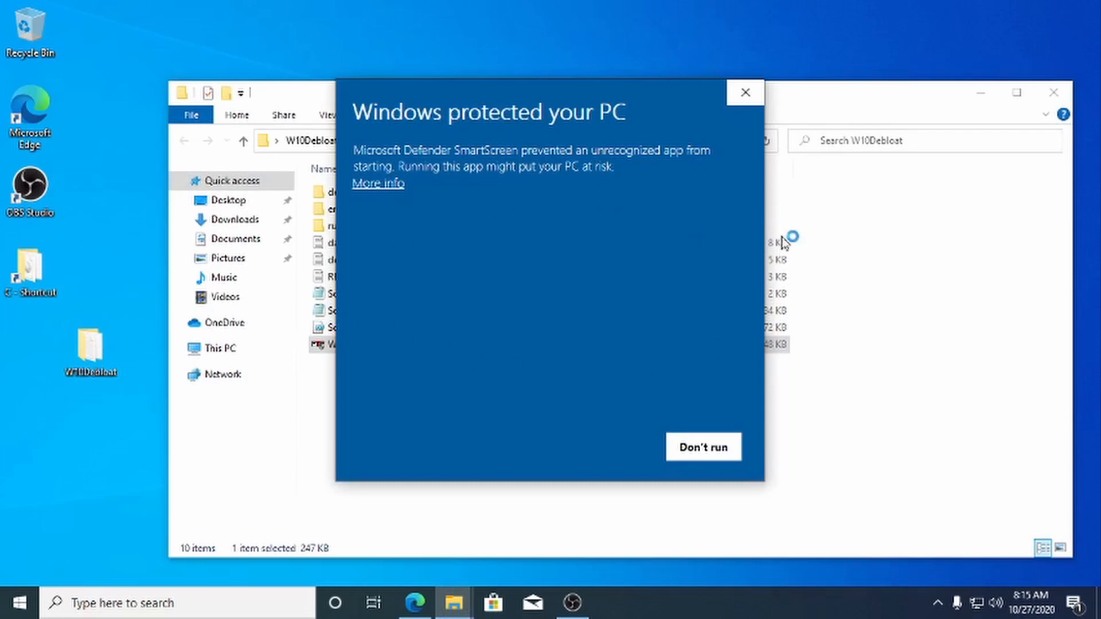
mouse_move(390, 195)
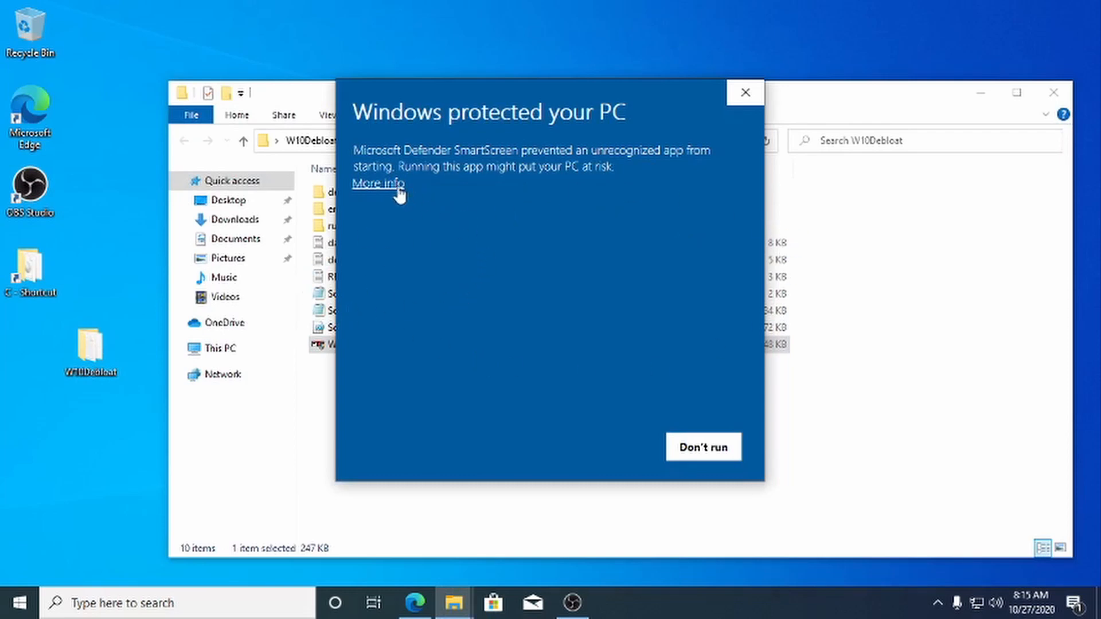
click(379, 183)
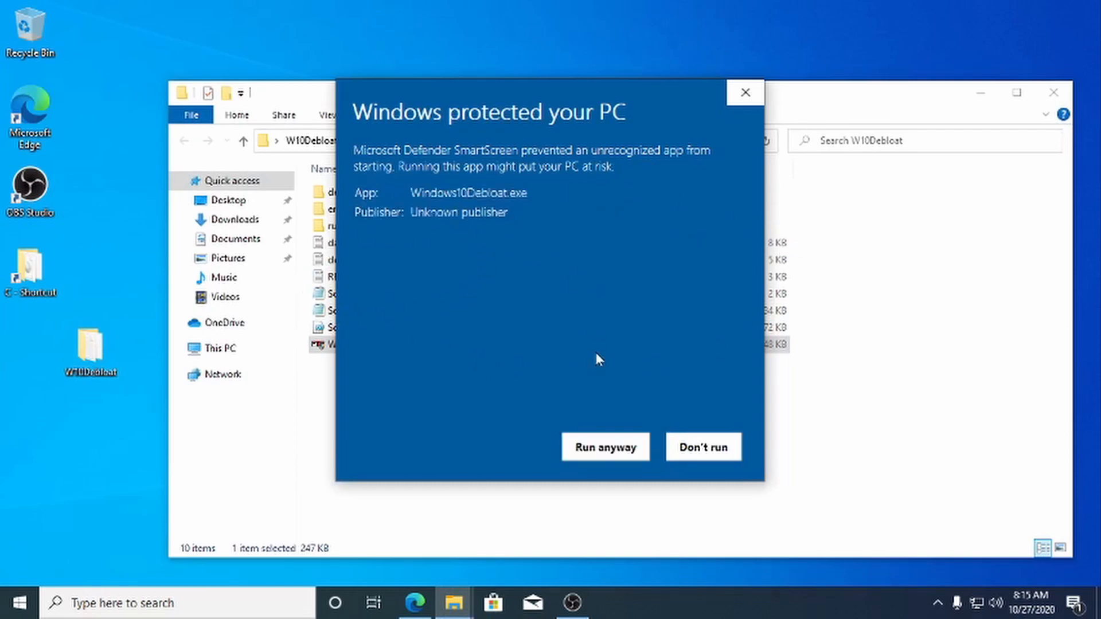
click(606, 446)
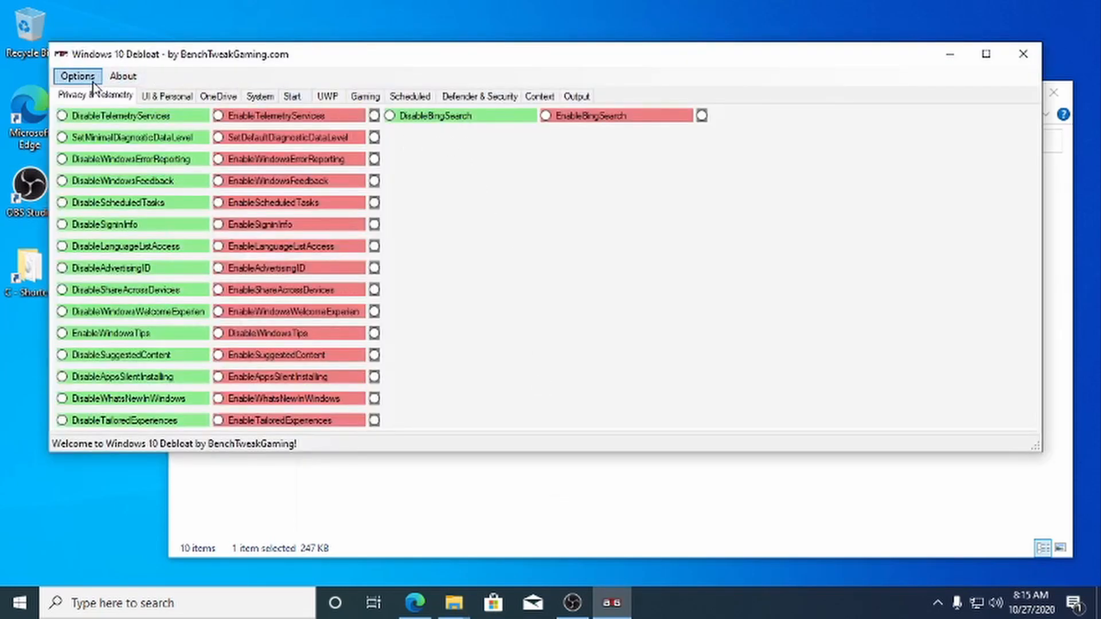
Load the default tweak selections via Options, then review the Gaming toggles such as Xbox Game Bar.
click(219, 96)
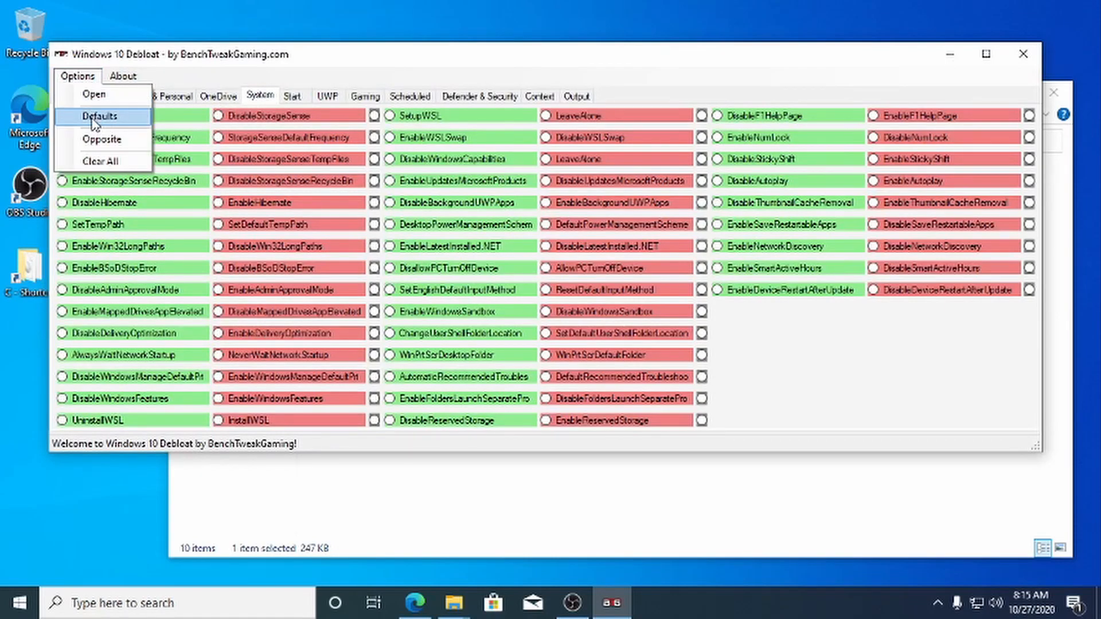
click(97, 117)
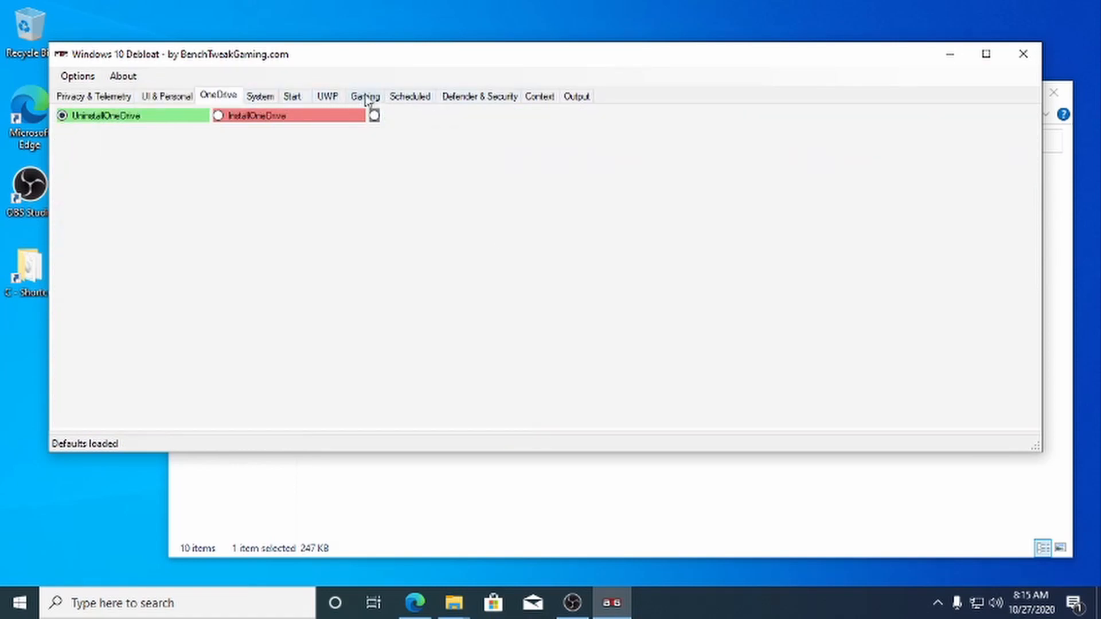
click(364, 96)
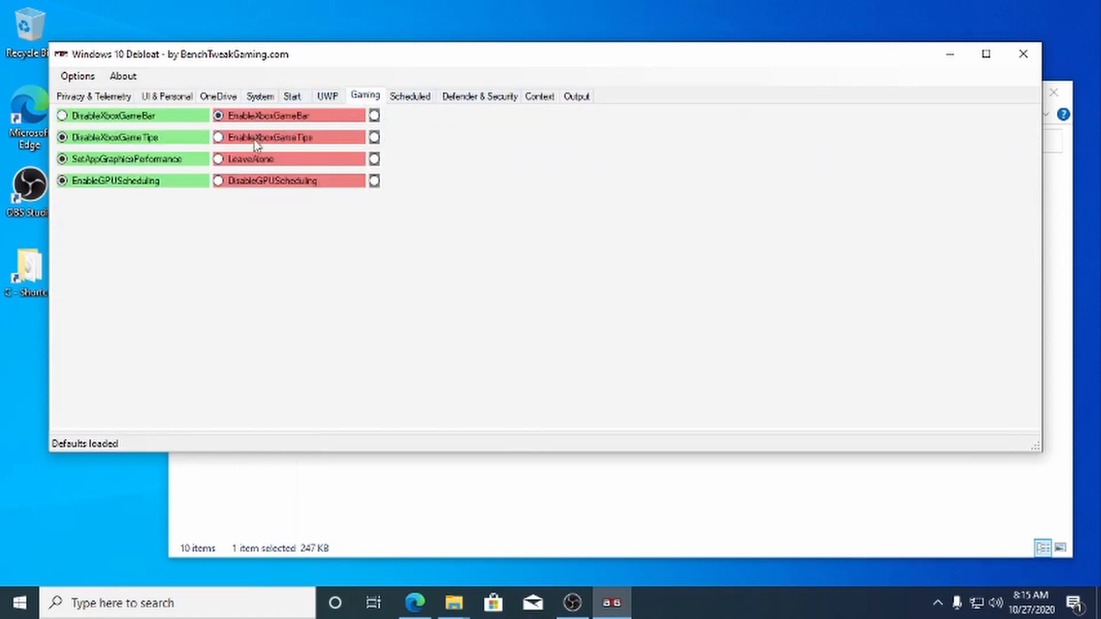
click(219, 138)
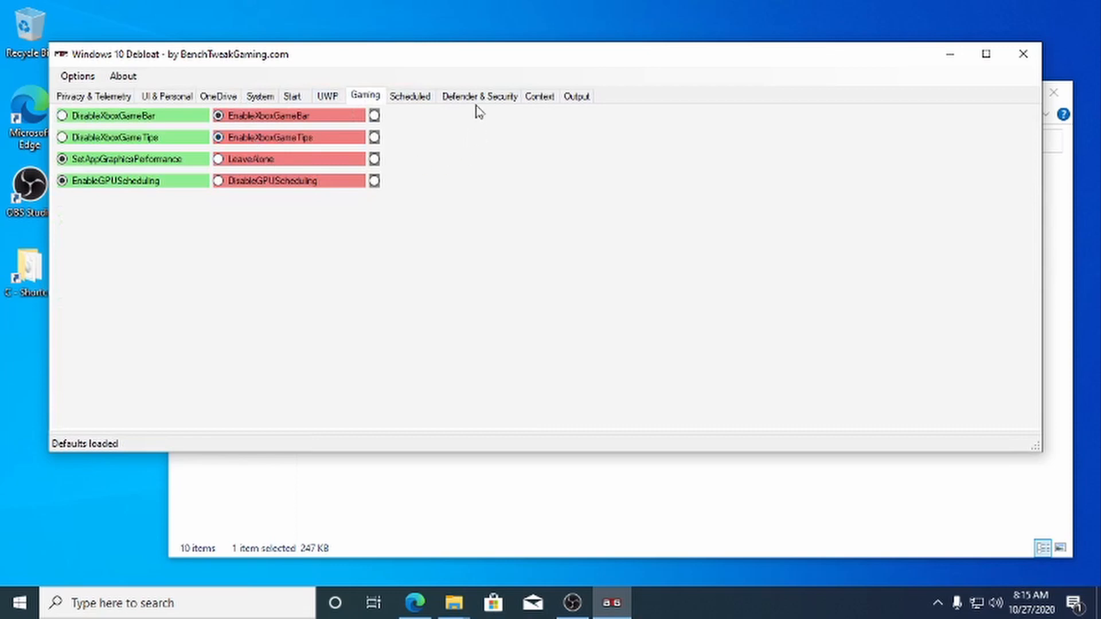
click(577, 96)
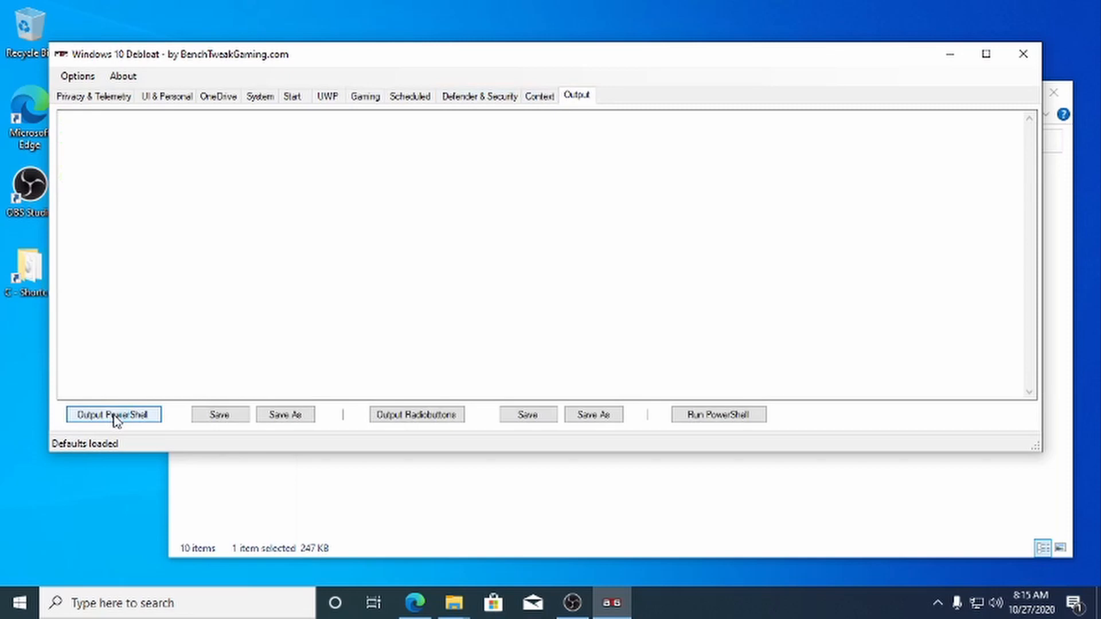
Generate the PowerShell script from the selected tweaks and start it with Run PowerShell.
click(115, 414)
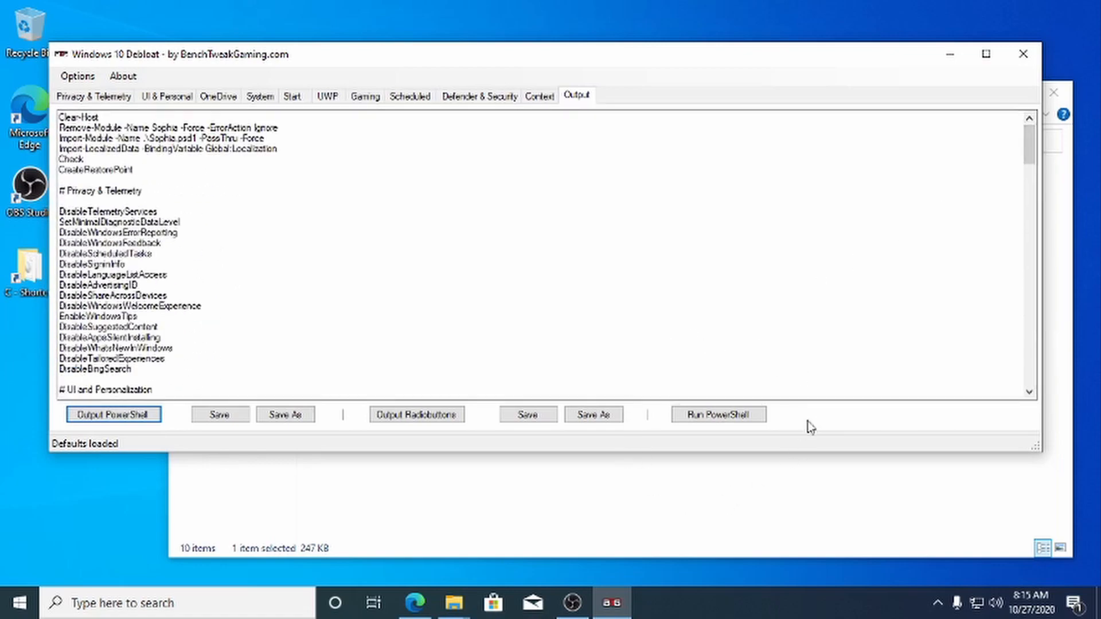
click(719, 414)
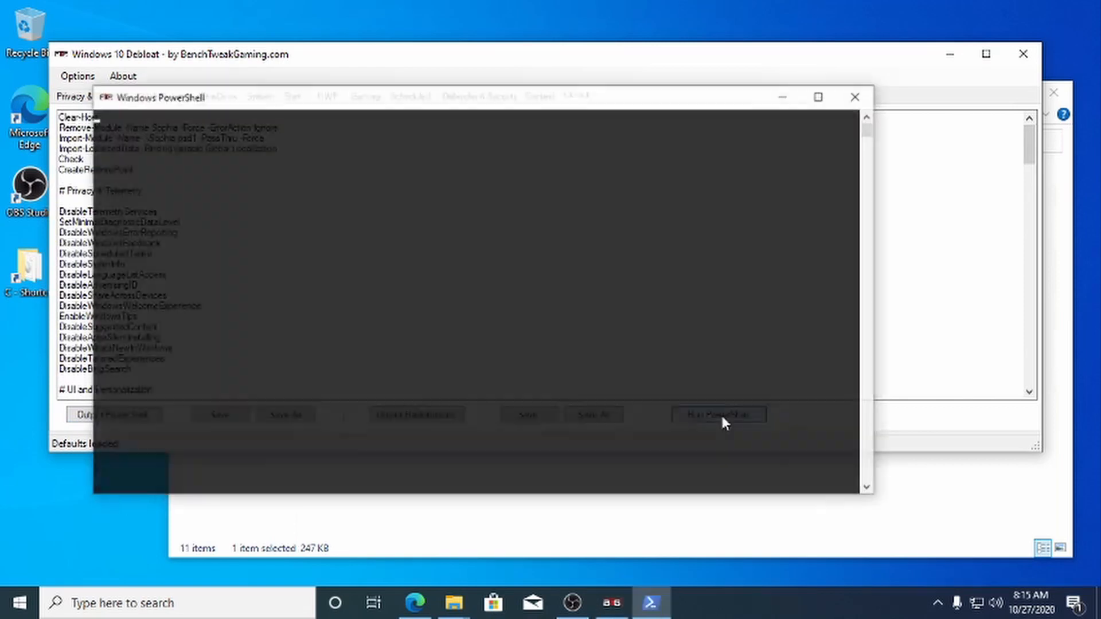
Allow PowerShell to run as administrator and answer R to run Sophia.psm1 once at the security warning.
click(719, 414)
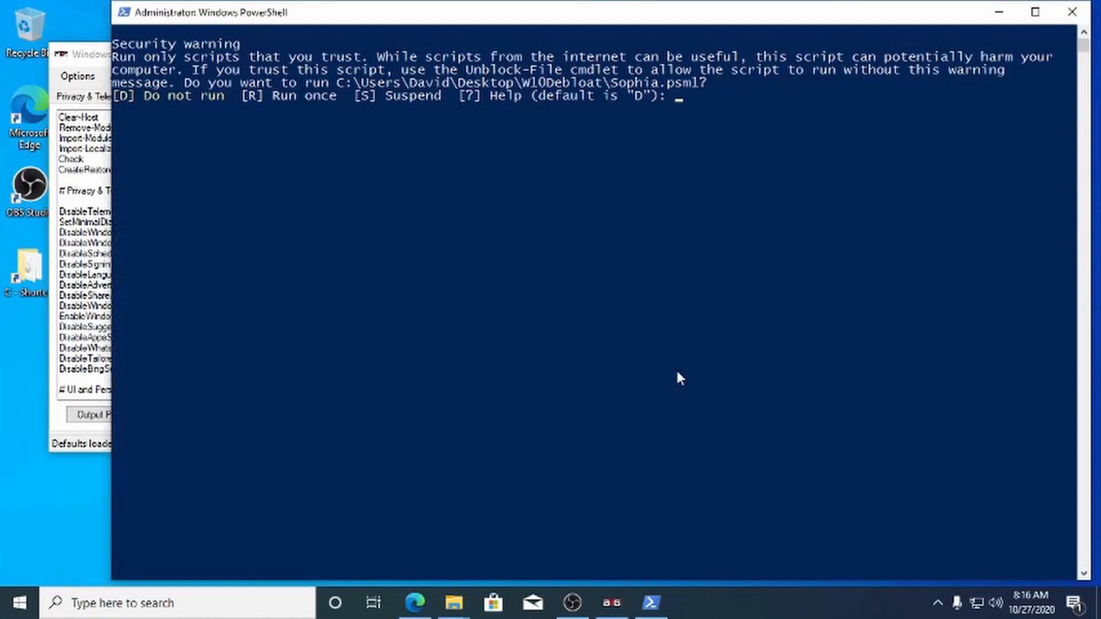
text(r)
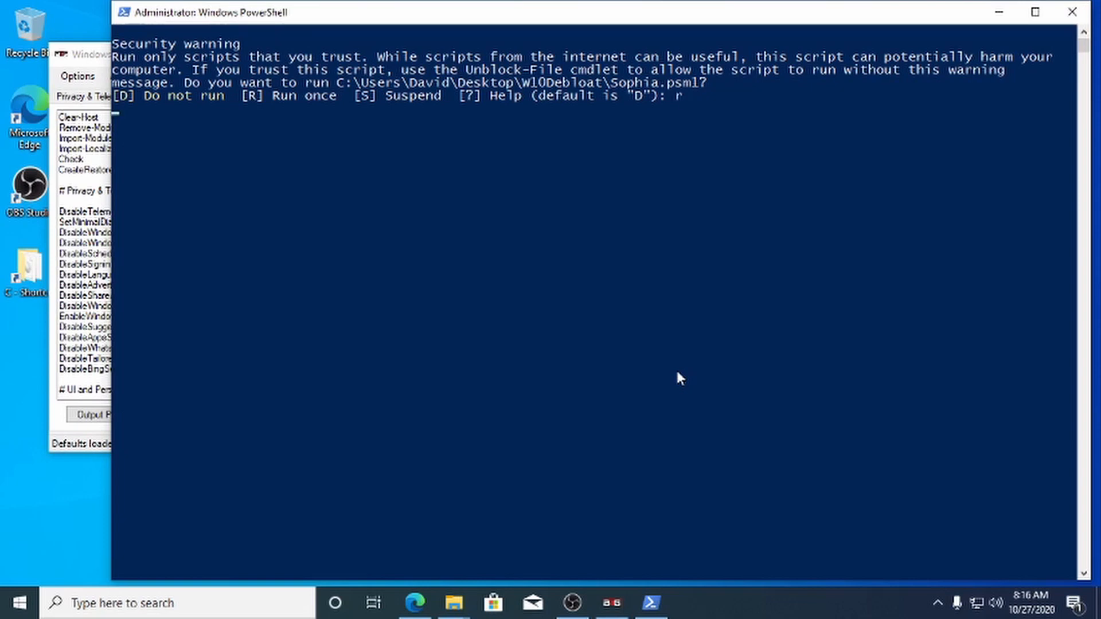